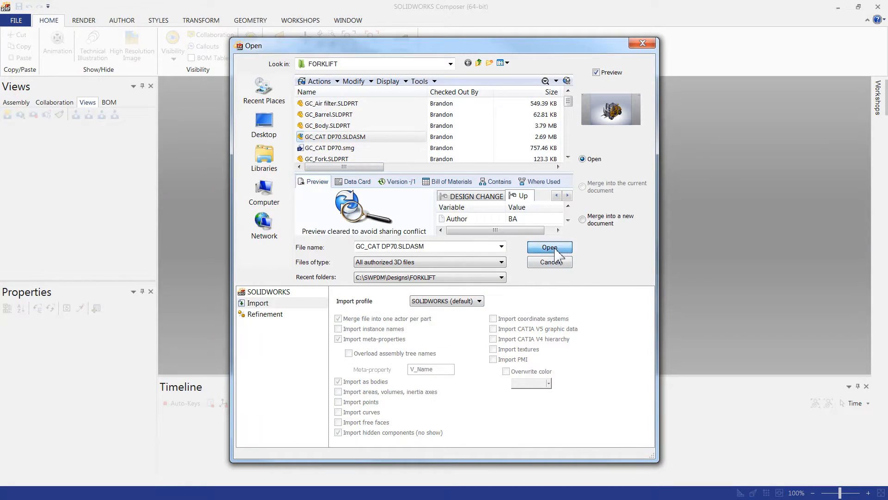
Step: Open the GC_CAT DP70.SLDASM forklift assembly from the Open dialog
click(548, 247)
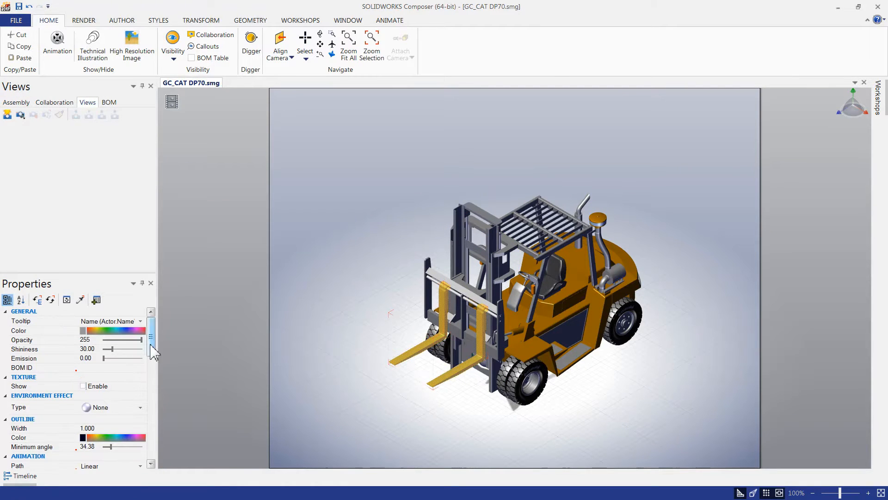
Step: Save View 1, turn on shadows and ambient occlusion, and add an arrow for View 2
click(8, 114)
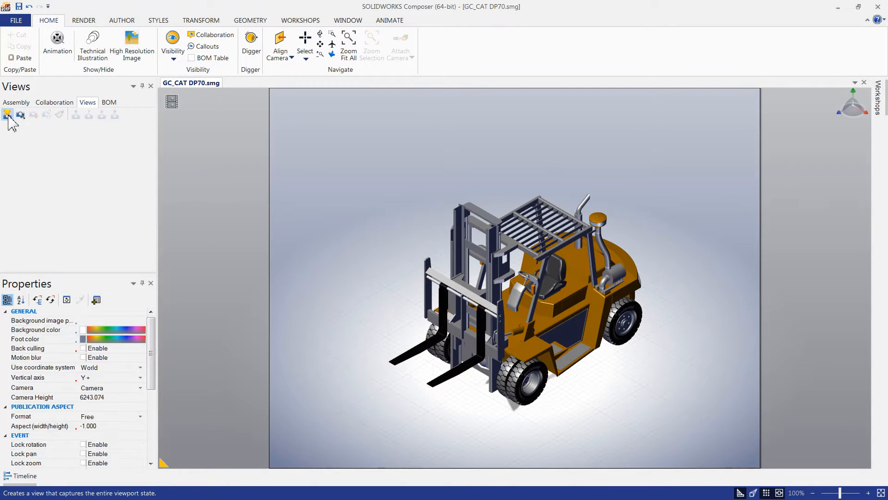
click(8, 115)
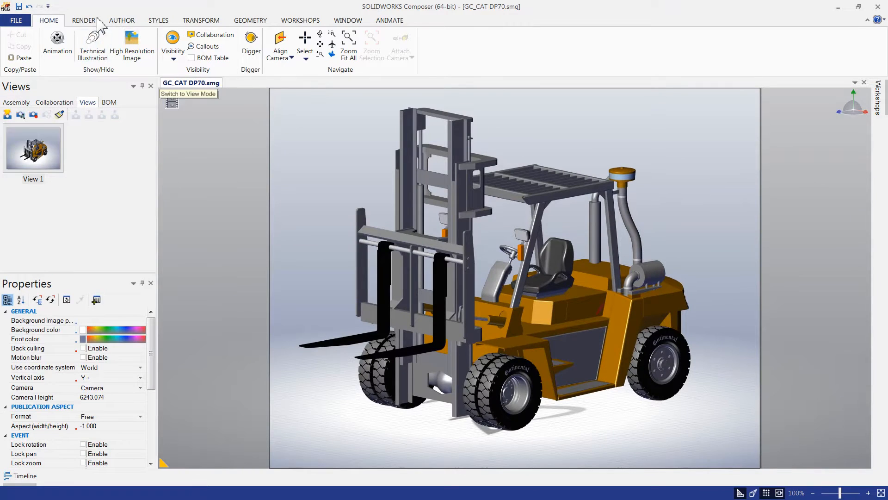
click(84, 21)
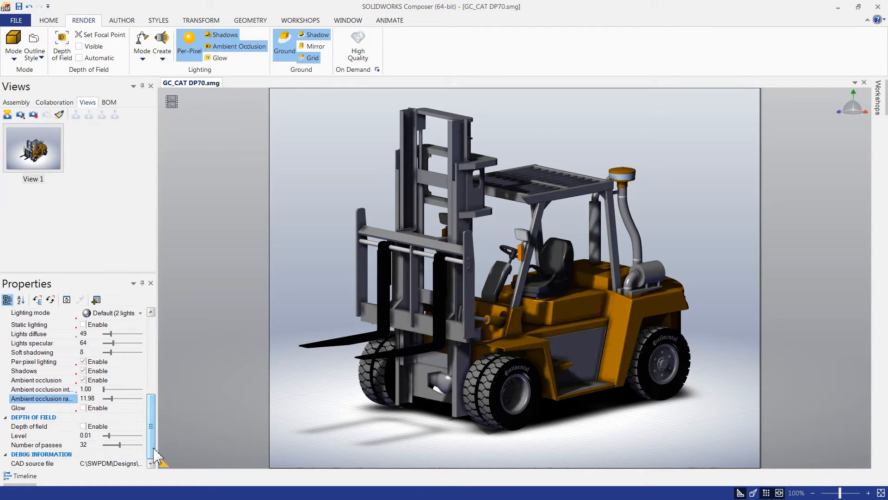
click(121, 19)
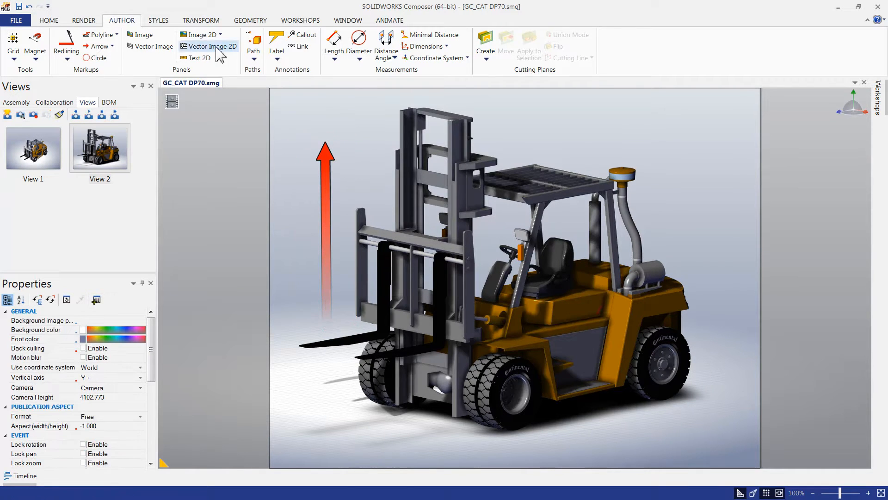
Step: Place an orange-backed 'RUGGED PNEUMATIC TIRES' text label beside the front tires
click(199, 58)
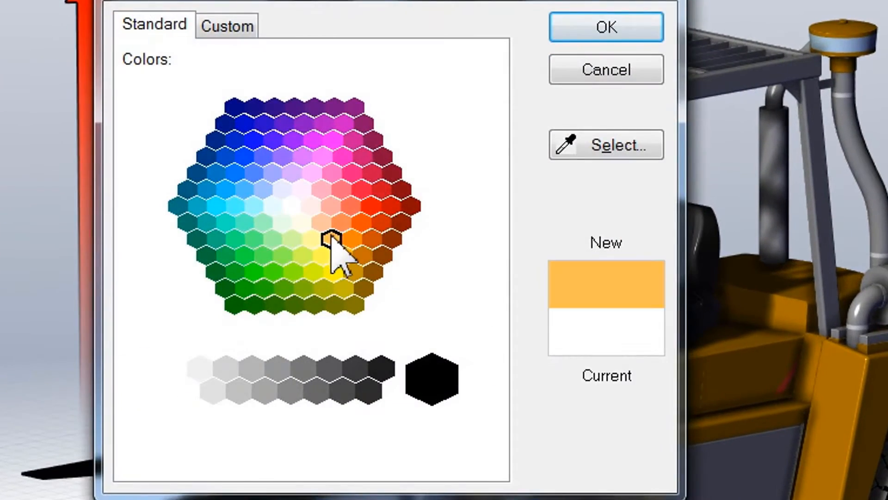
click(605, 26)
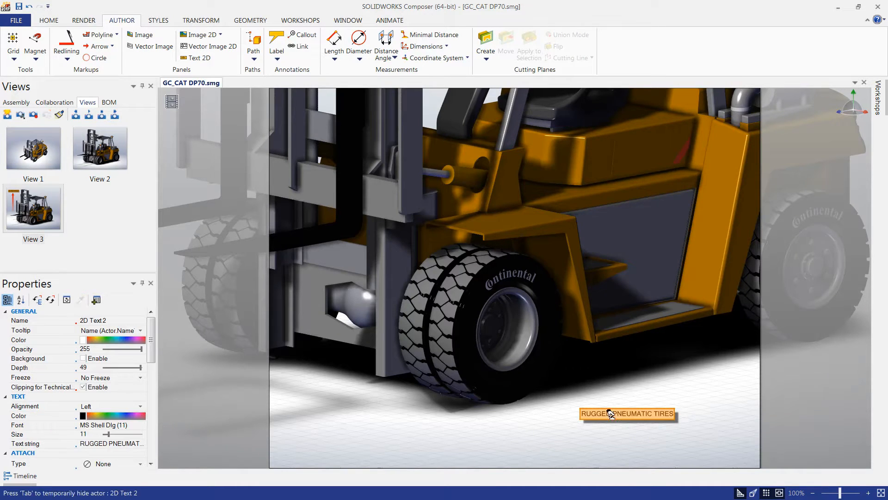
click(157, 20)
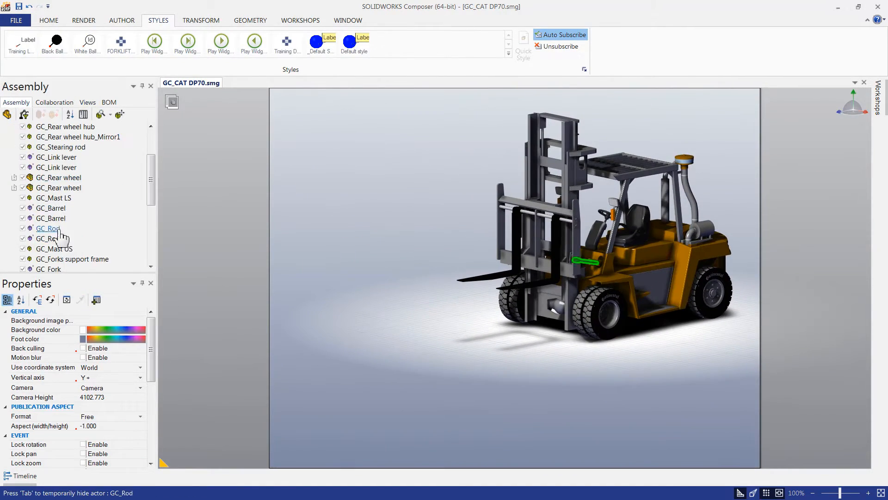
Step: Explode the forks forward in Technical Illustration mode, save View 5, and add views to the timeline
click(53, 198)
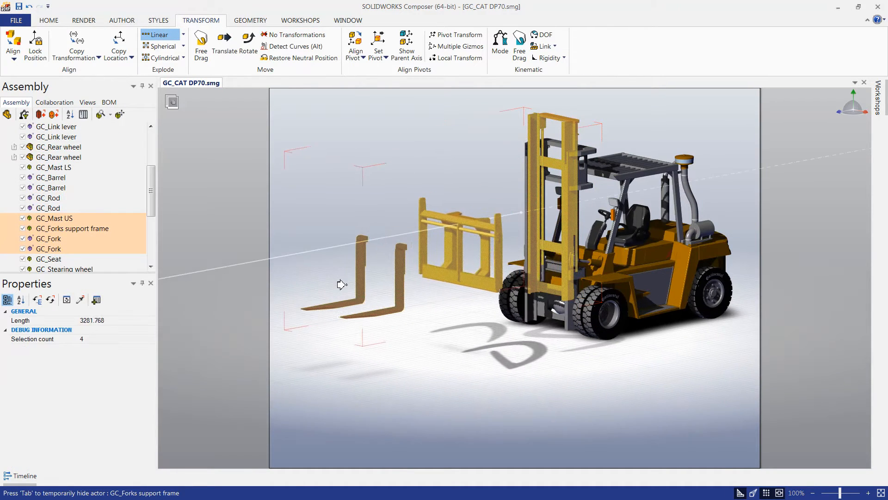
click(122, 20)
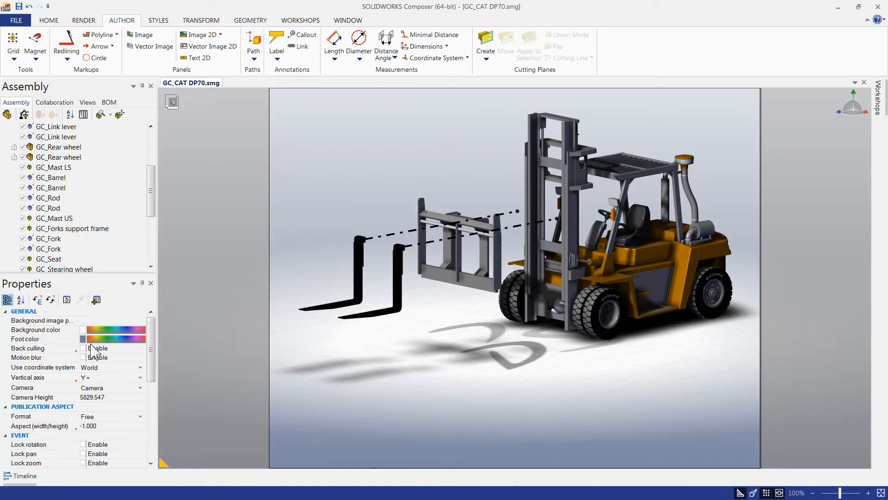
click(83, 20)
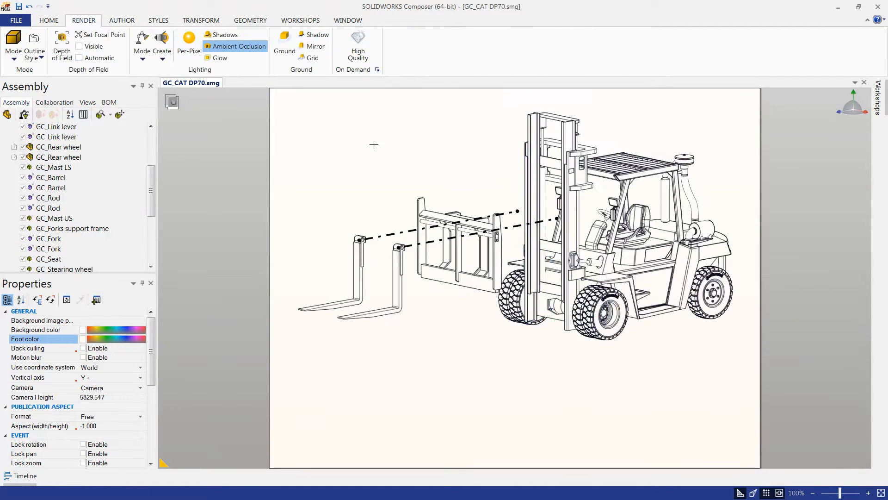
click(300, 20)
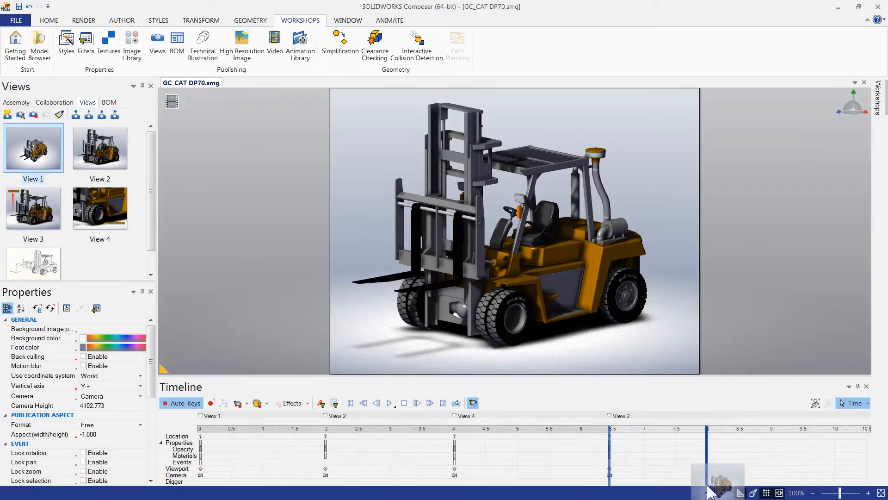
Step: Add a saved view to the timeline and play the view animation
click(389, 403)
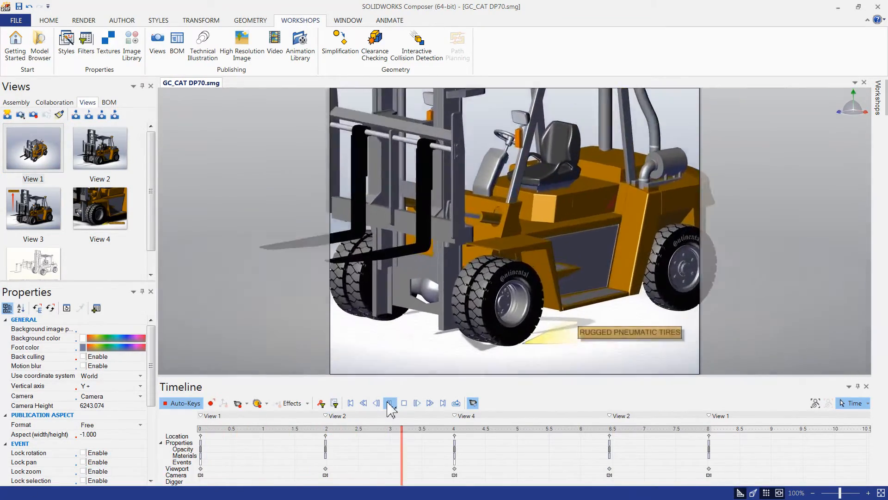
click(390, 403)
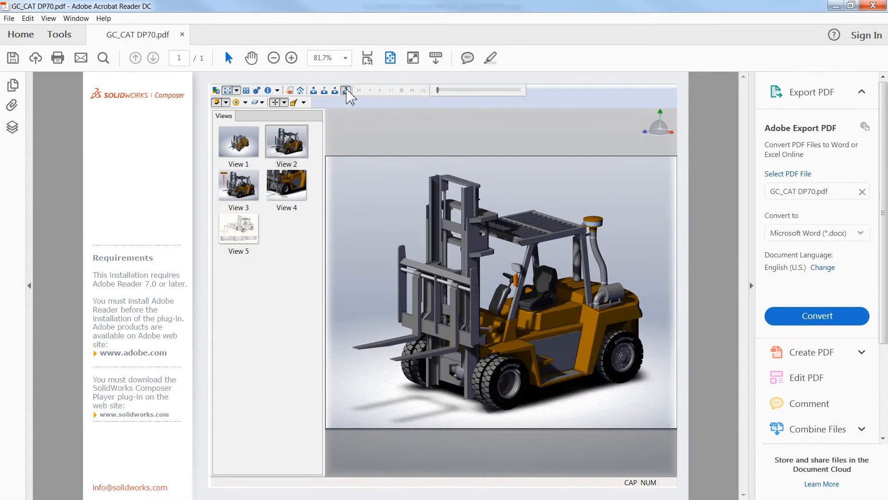
Step: Browse the forklift PDF's saved views with the embedded Composer player
click(346, 90)
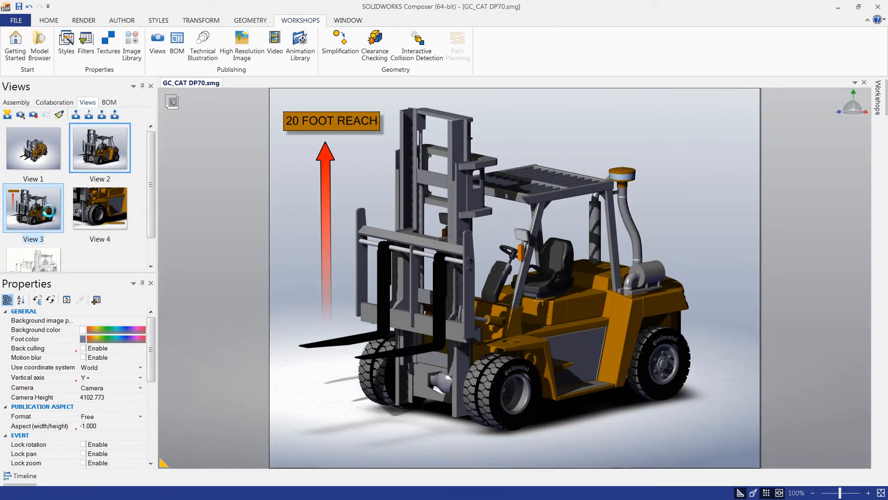
Step: Display View 4, the front-tire close-up labelled RUGGED PNEUMATIC TIRES
click(99, 207)
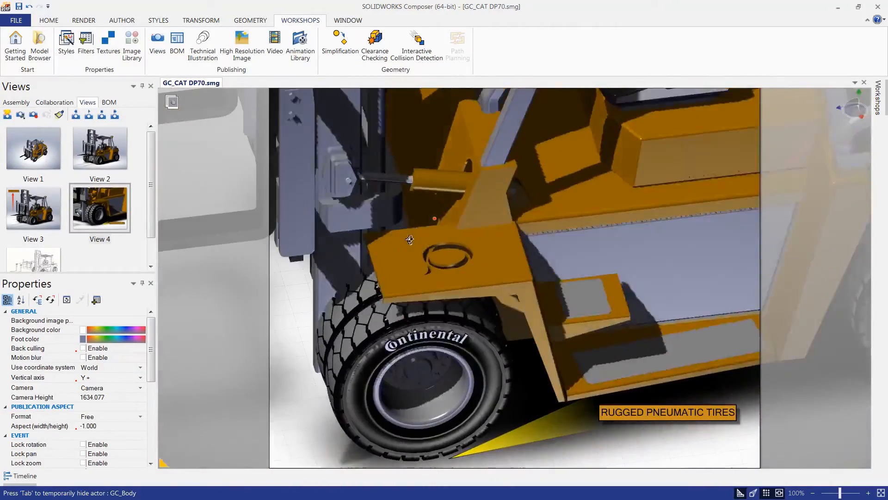